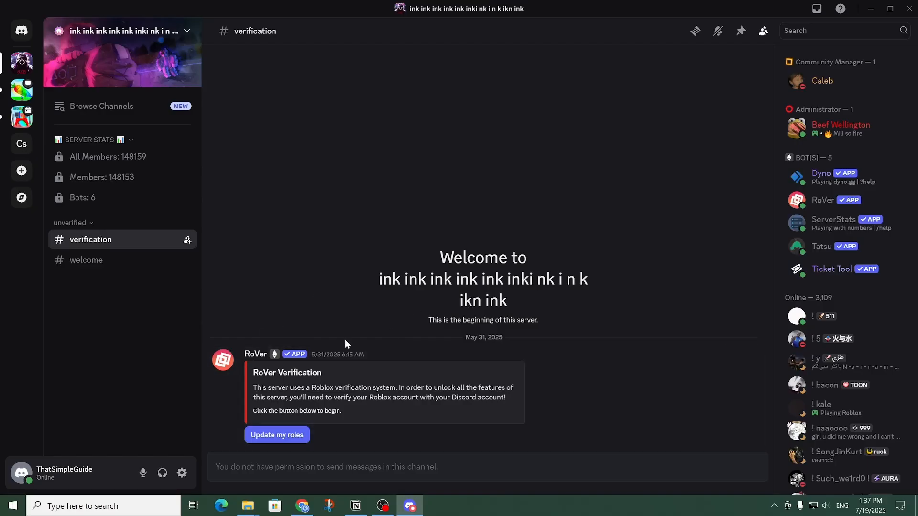
mouse_move(425, 310)
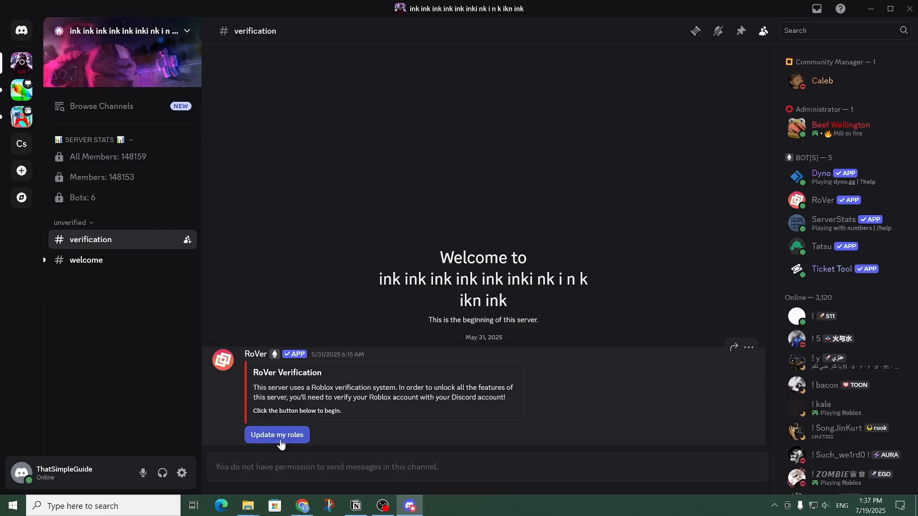
mouse_move(127, 281)
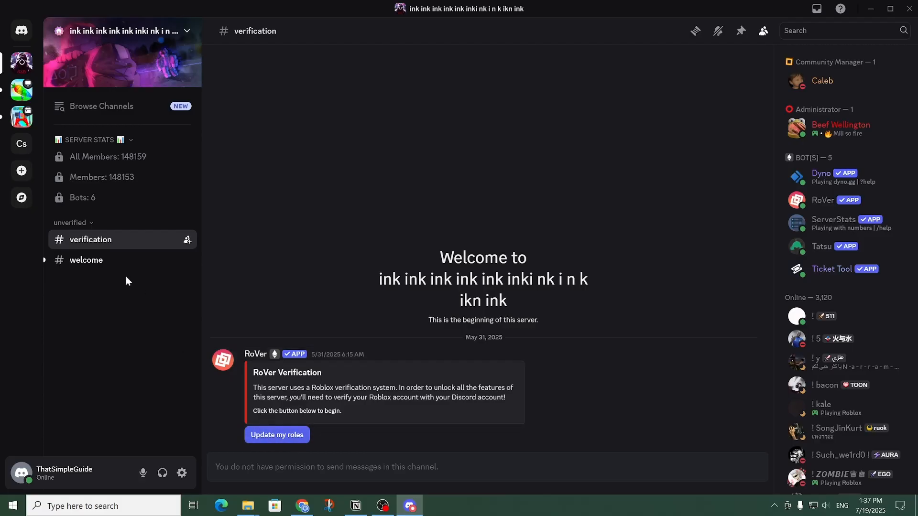
mouse_move(283, 436)
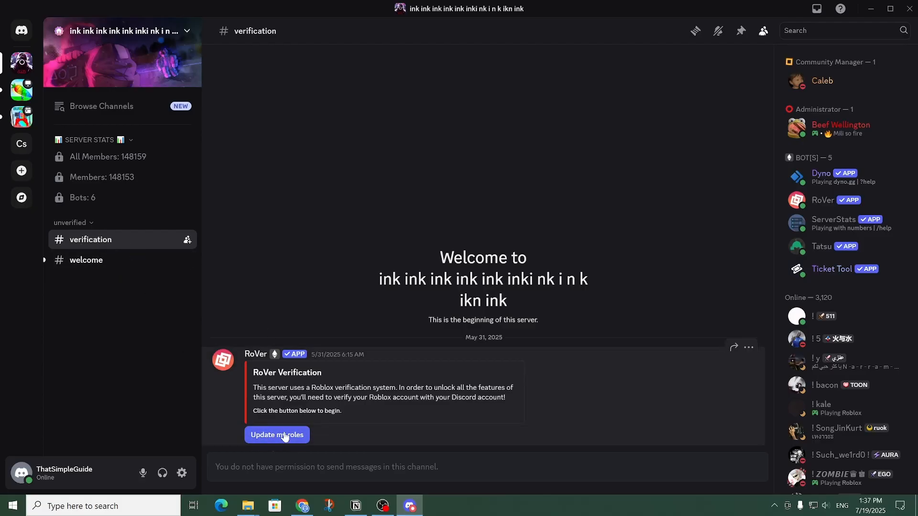
- Ask the RoVer bot to update roles and follow its verification link to the RoVer website
click(276, 435)
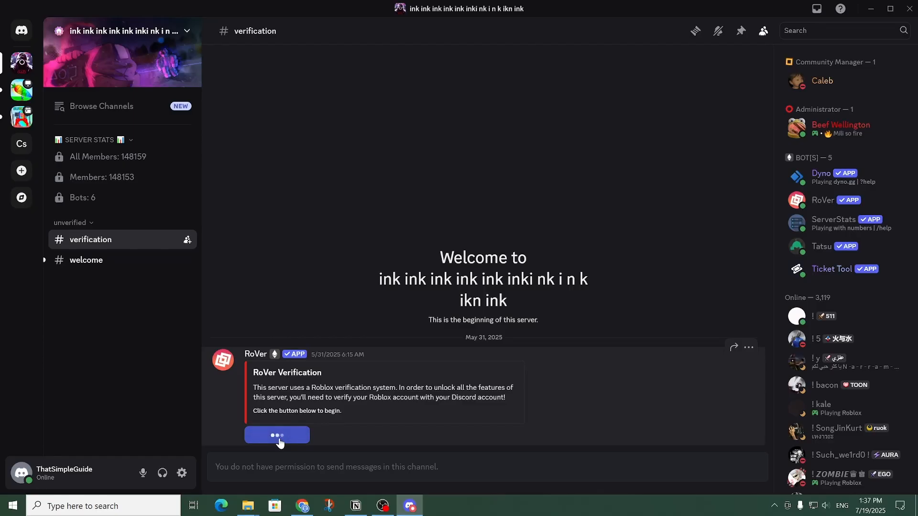
click(276, 435)
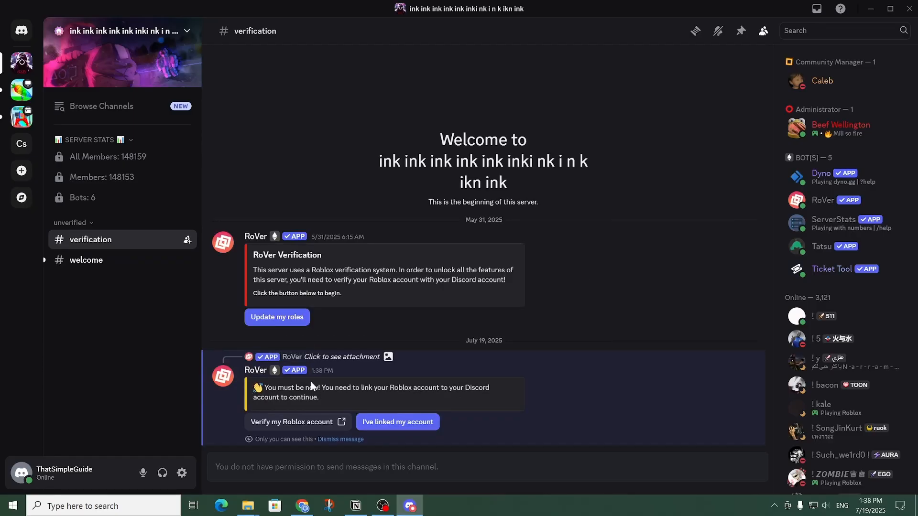
mouse_move(283, 415)
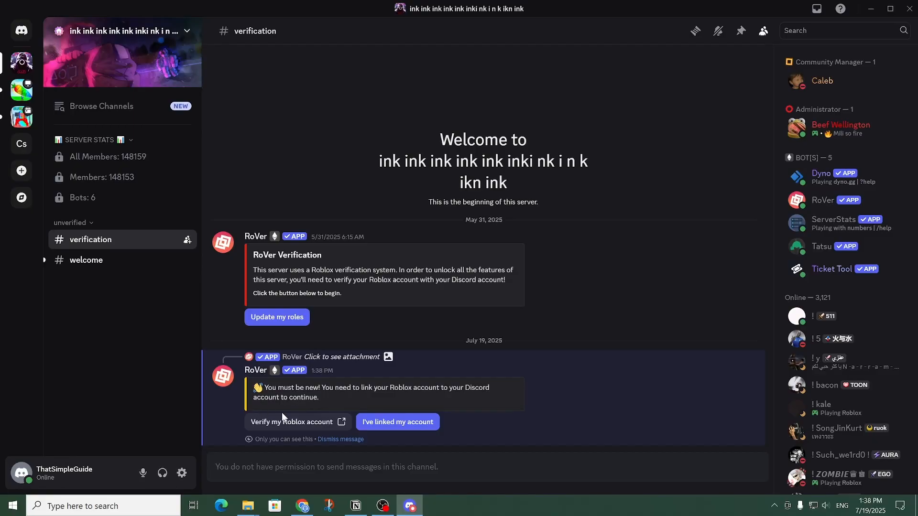
mouse_move(302, 422)
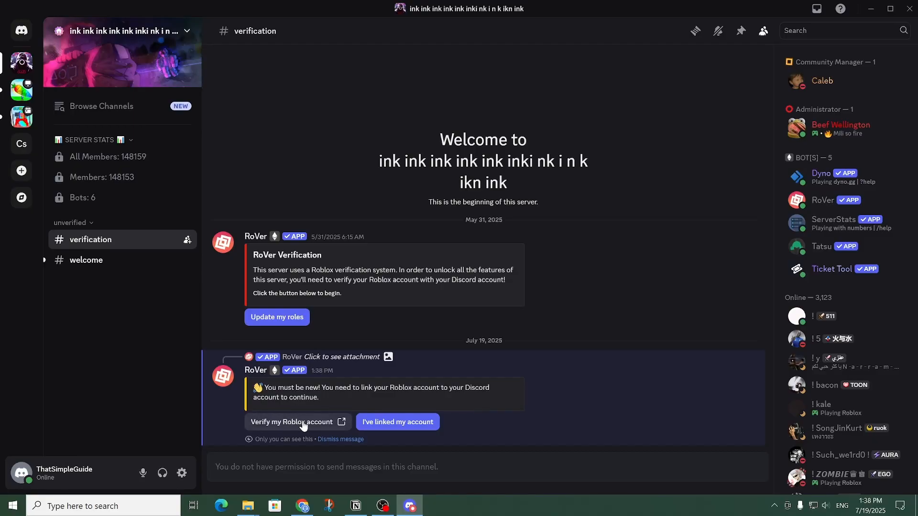
click(292, 421)
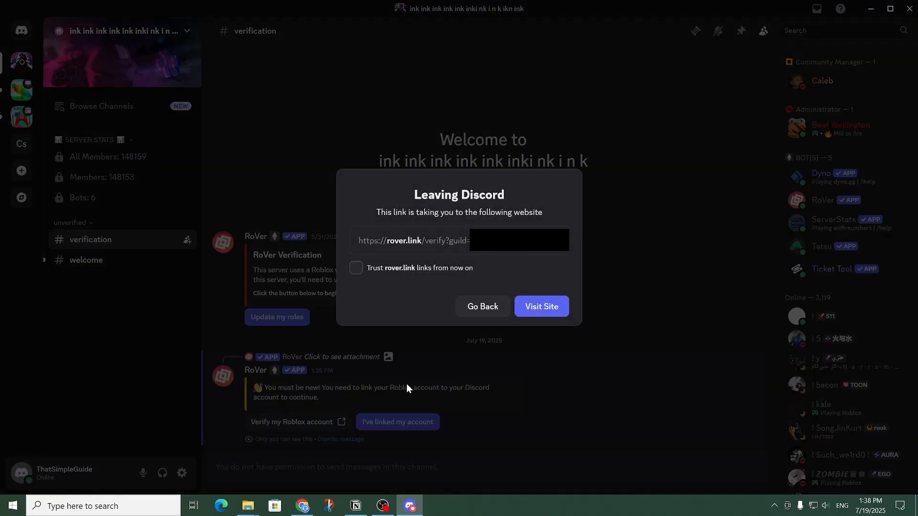
click(540, 306)
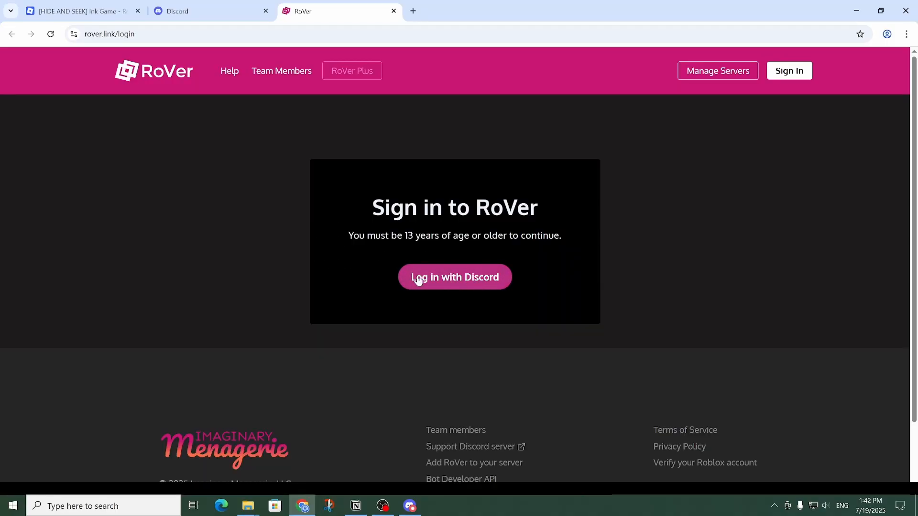
- Log in to RoVer with Discord and authorize RoVer's access to the Discord account
click(454, 277)
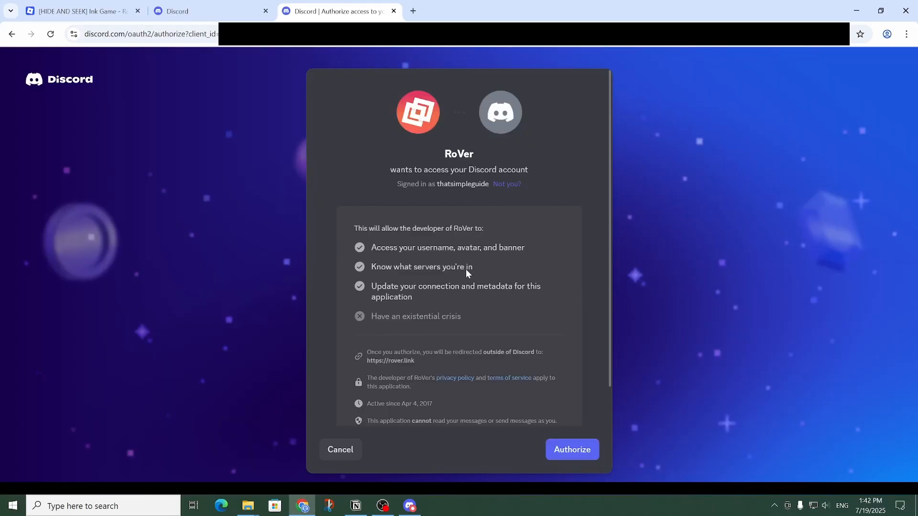
mouse_move(597, 242)
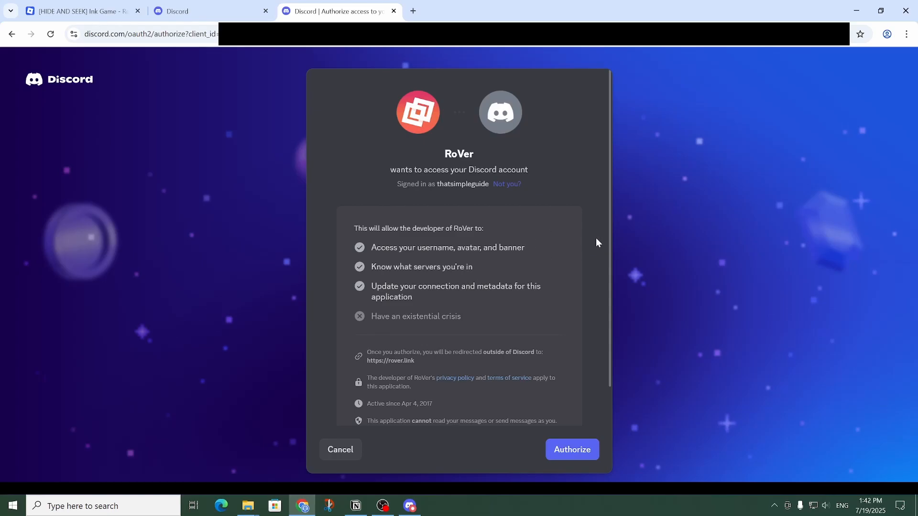
mouse_move(626, 356)
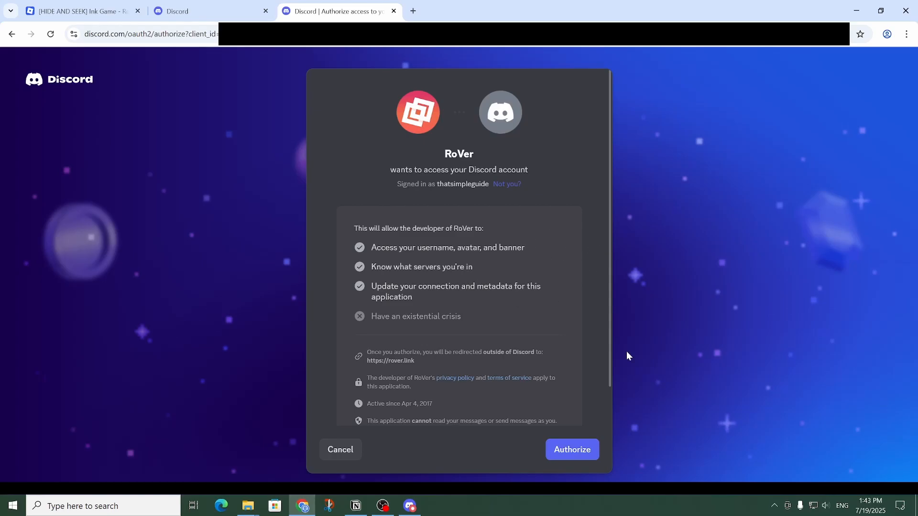
mouse_move(432, 296)
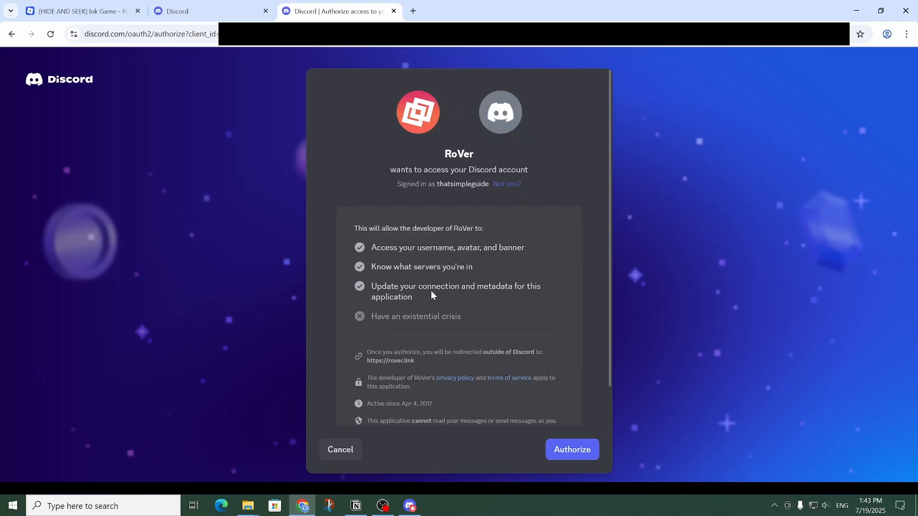
mouse_move(585, 286)
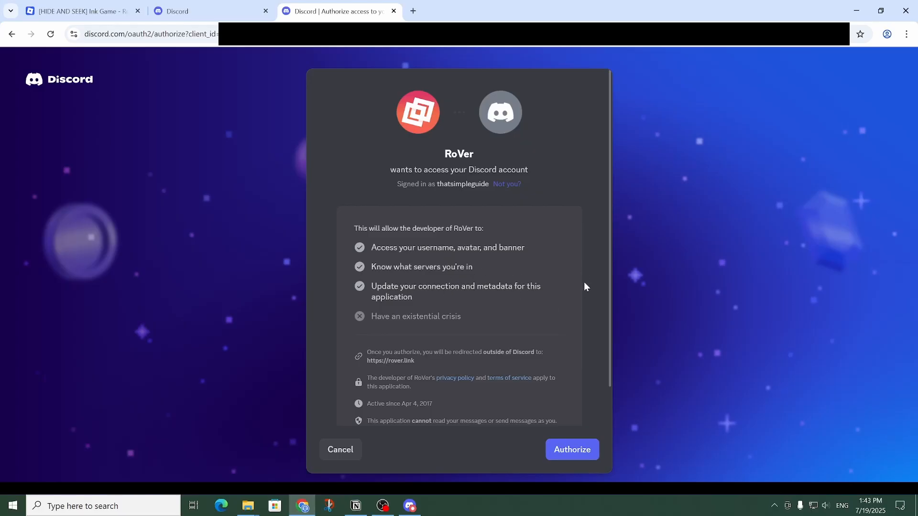
scroll(down, 3)
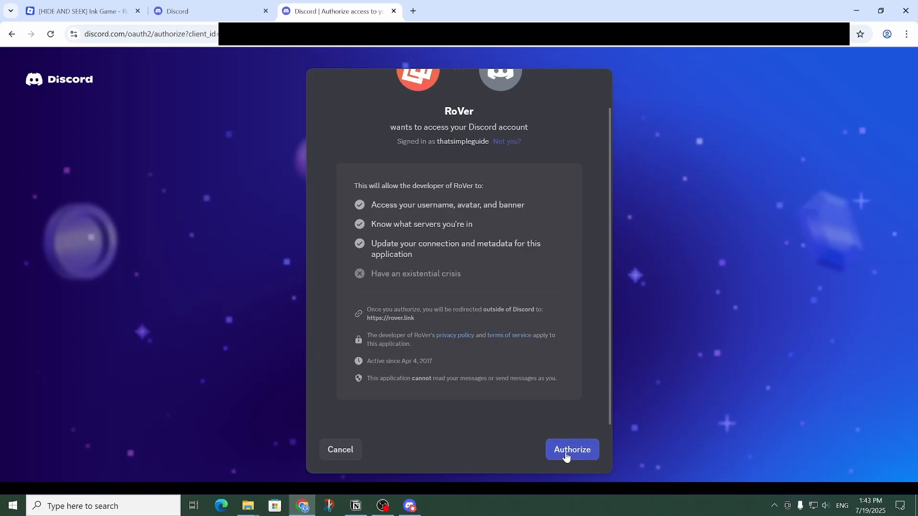
click(570, 450)
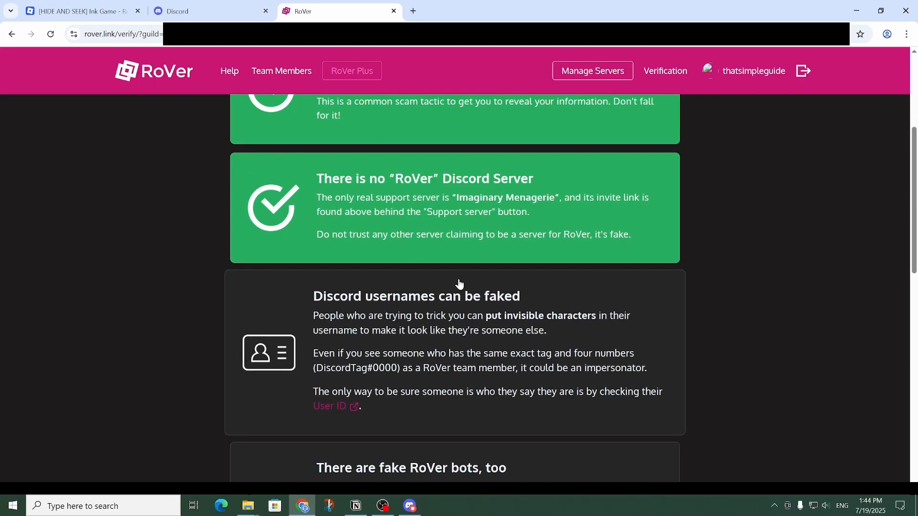
scroll(down, 3)
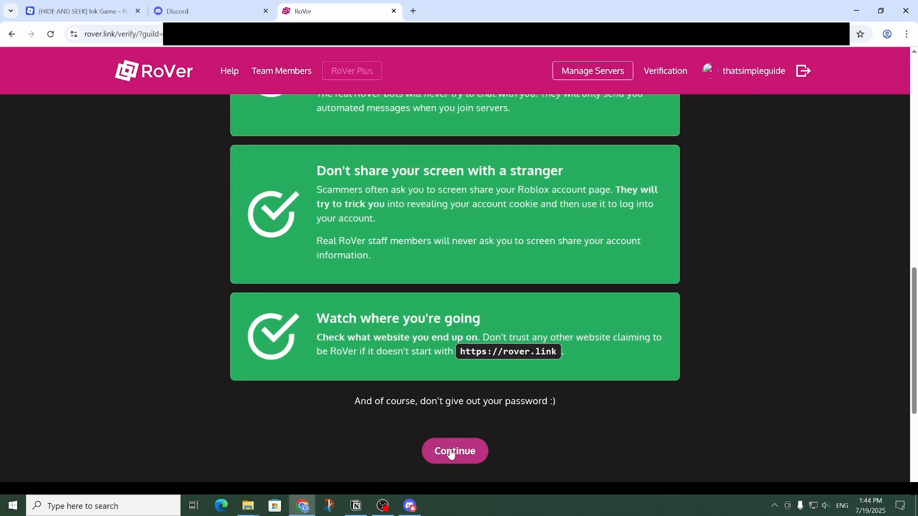
click(454, 450)
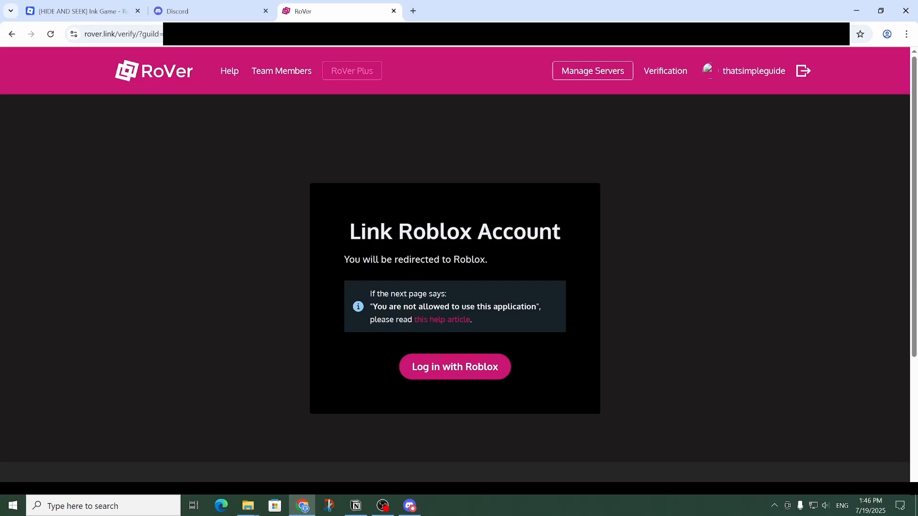
mouse_move(420, 293)
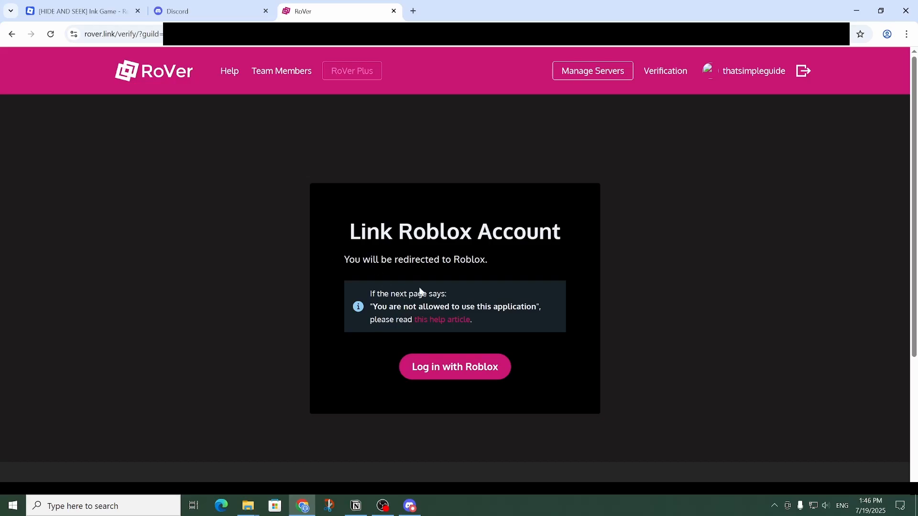
mouse_move(455, 367)
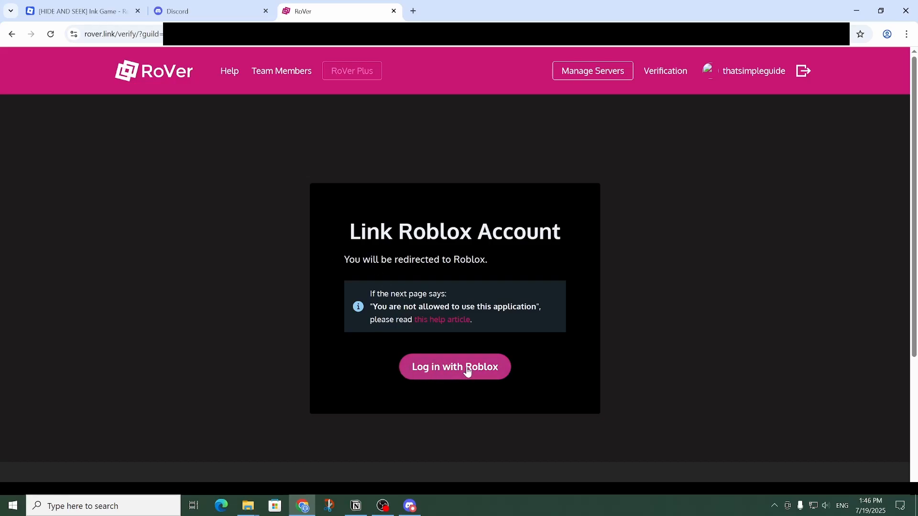
- Start RoVer's Roblox login and continue with the already signed-in Roblox account
click(454, 367)
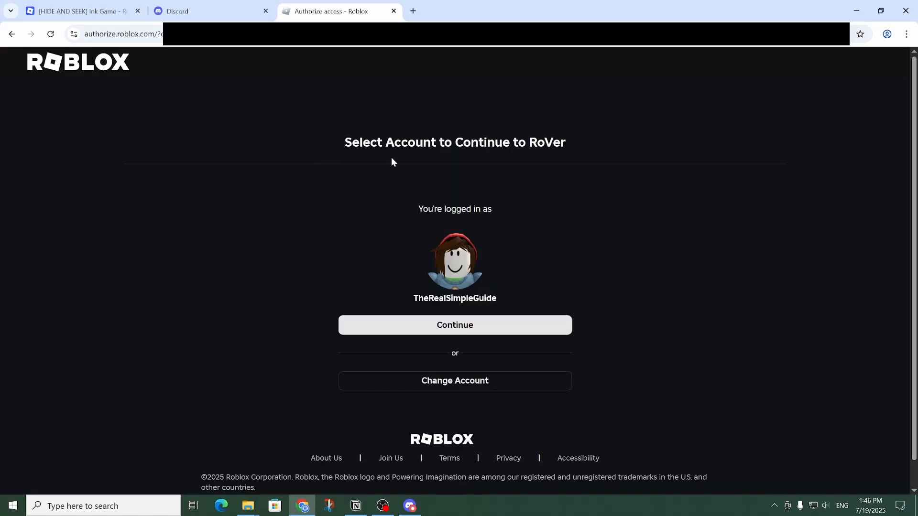
mouse_move(518, 305)
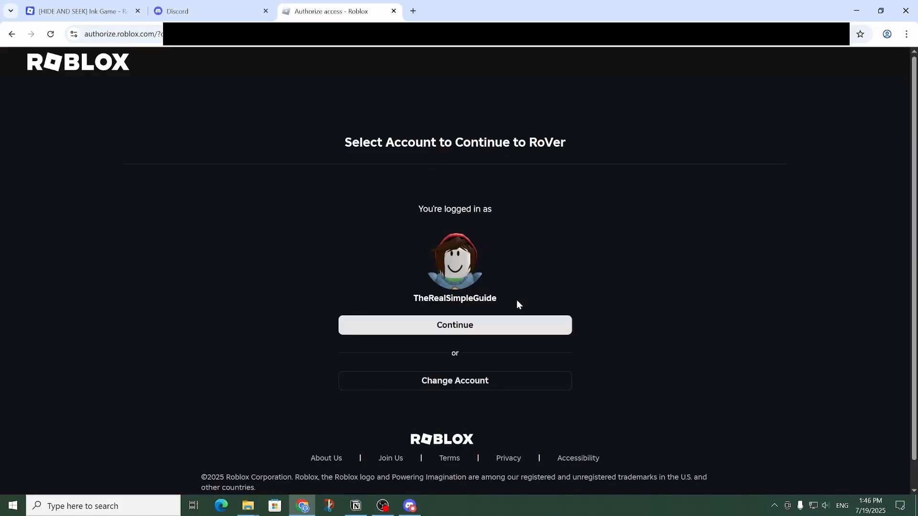
mouse_move(477, 322)
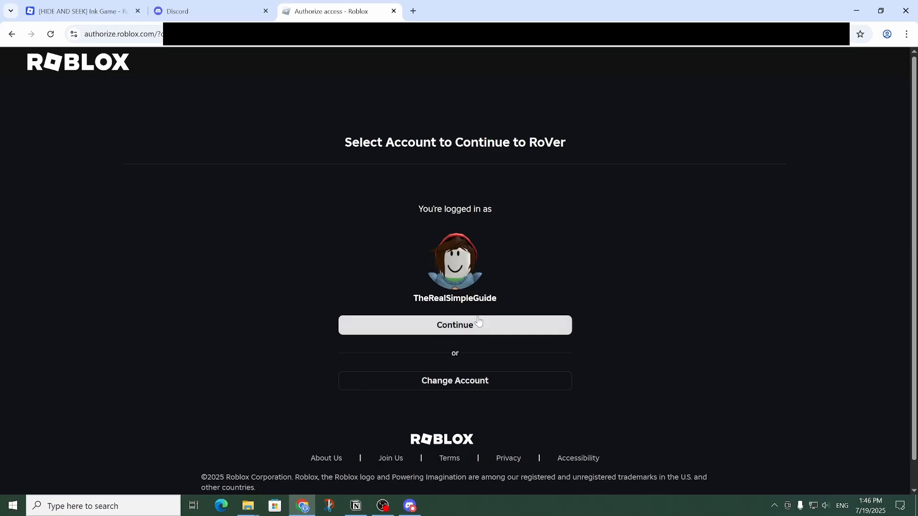
click(454, 325)
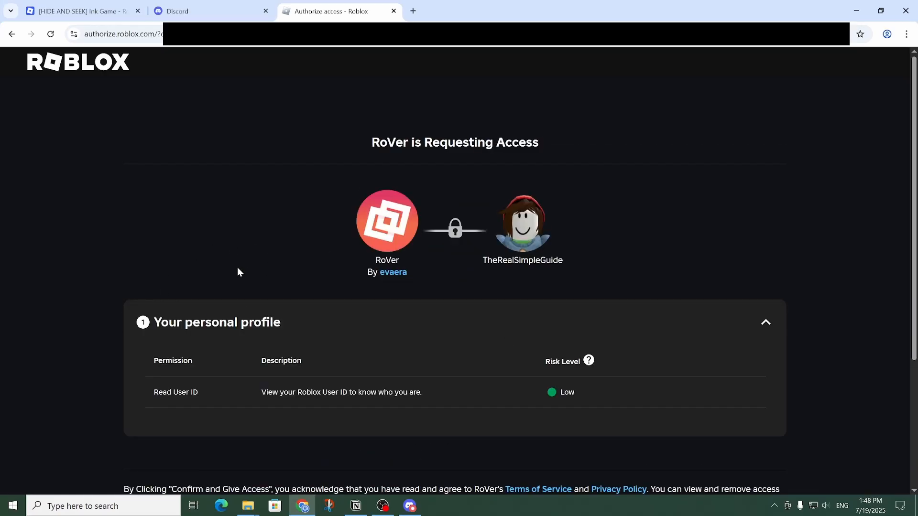
mouse_move(229, 276)
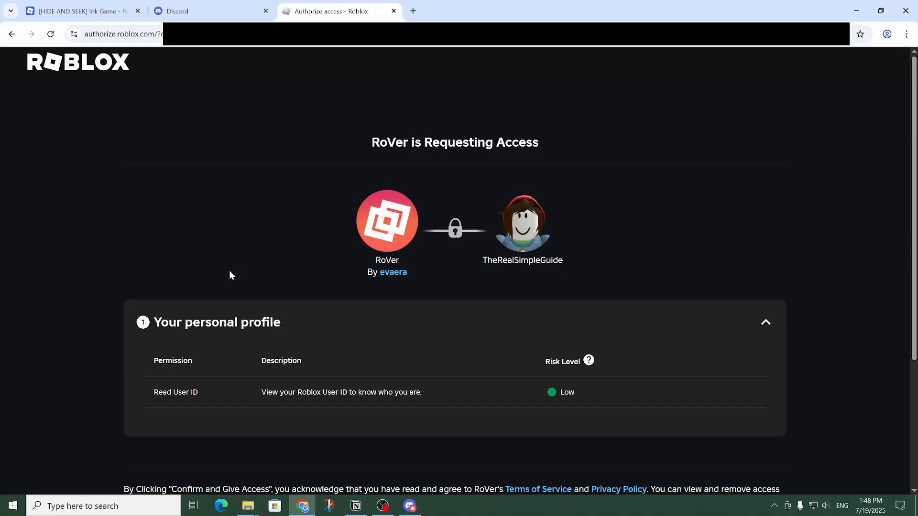
- Confirm and give RoVer access to the Roblox profile, reaching RoVer's verified page
scroll(down, 3)
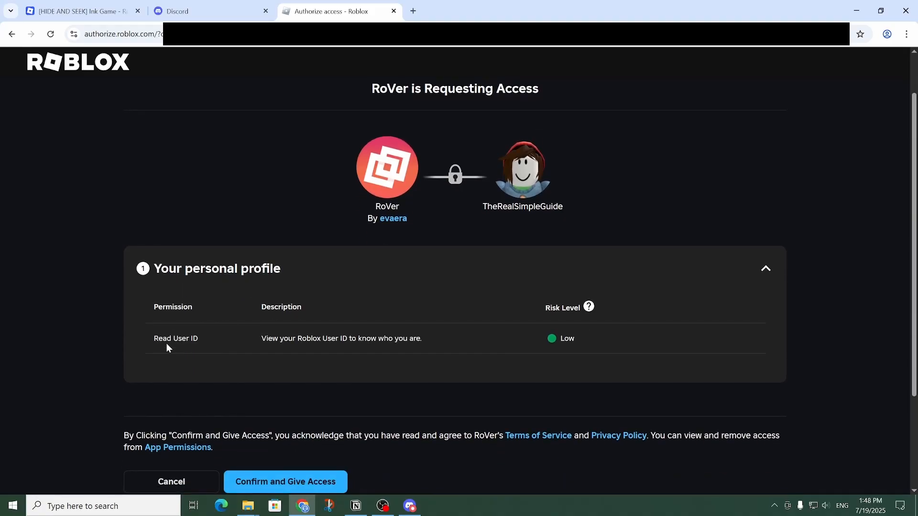
mouse_move(171, 319)
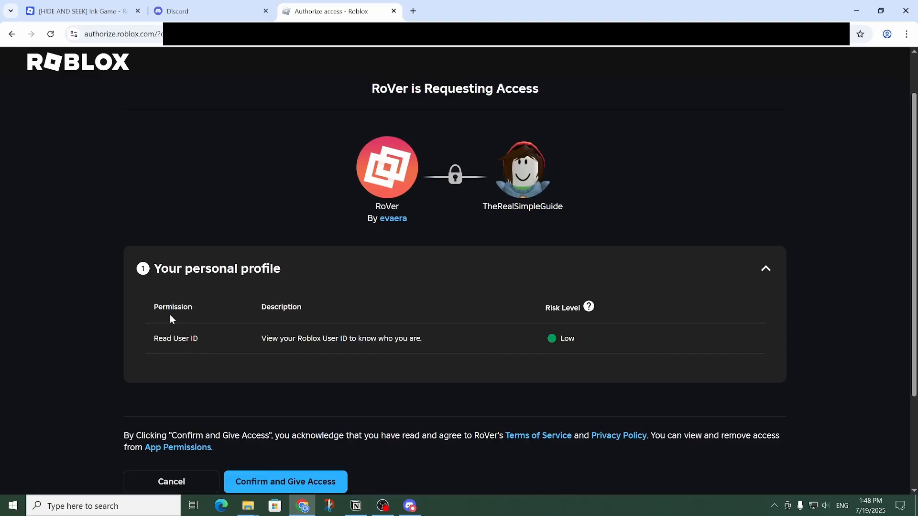
mouse_move(438, 333)
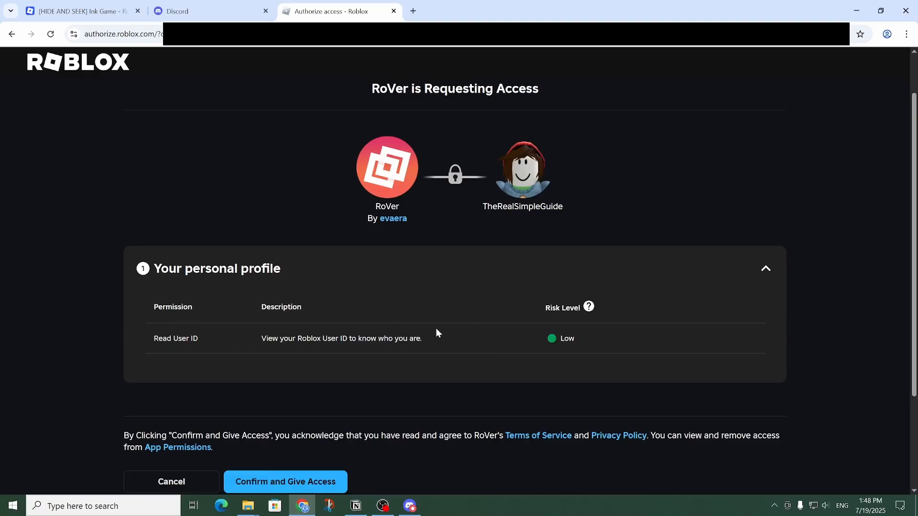
scroll(down, 3)
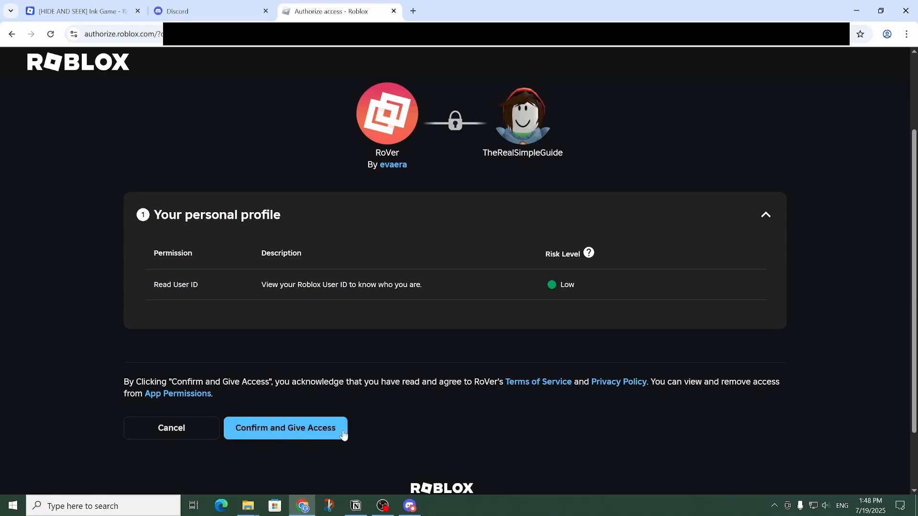
click(285, 428)
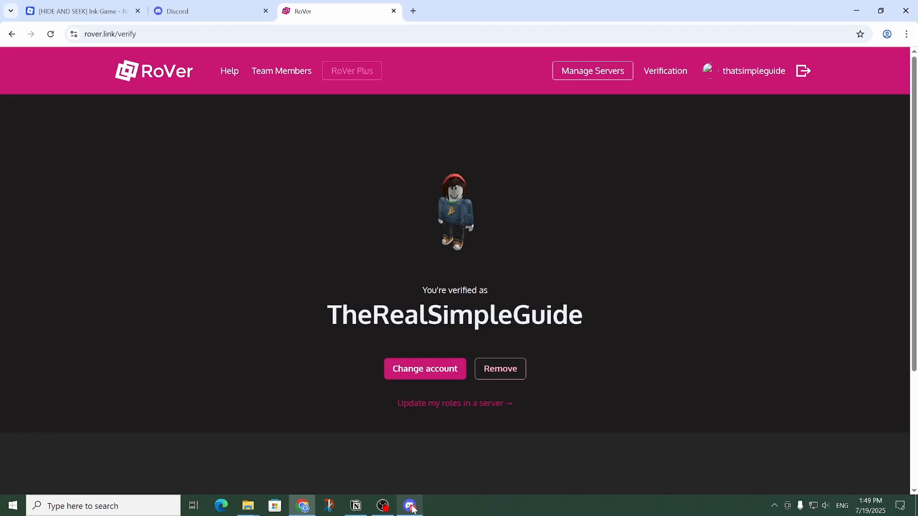
- In Discord, tell RoVer the account is linked to get the Player role, then open #updates
click(409, 506)
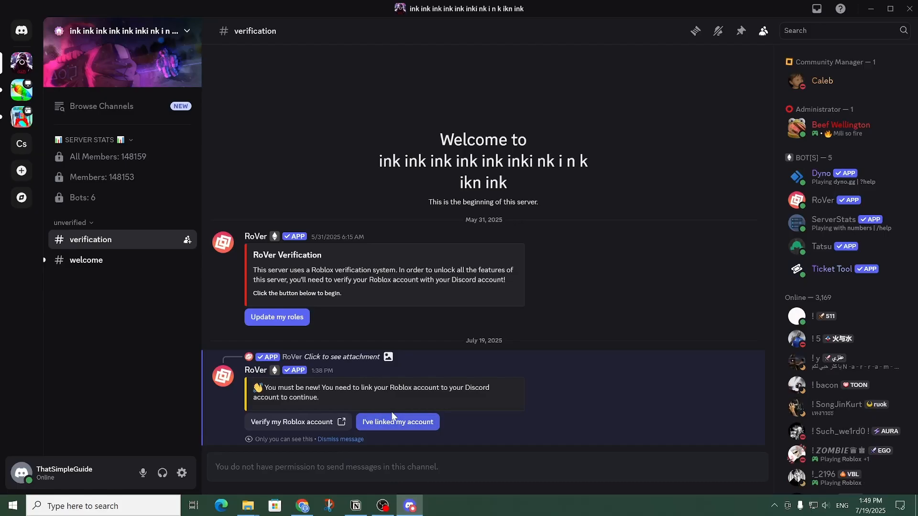
click(397, 421)
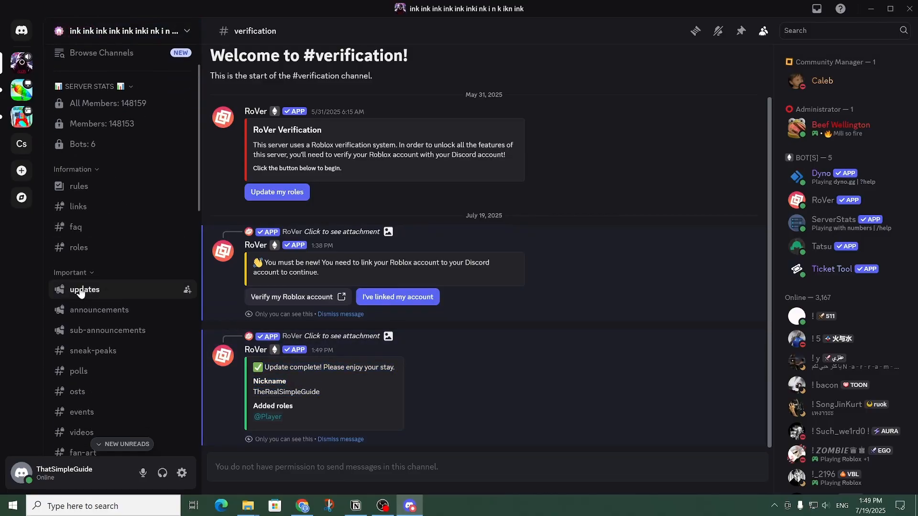
mouse_move(105, 292)
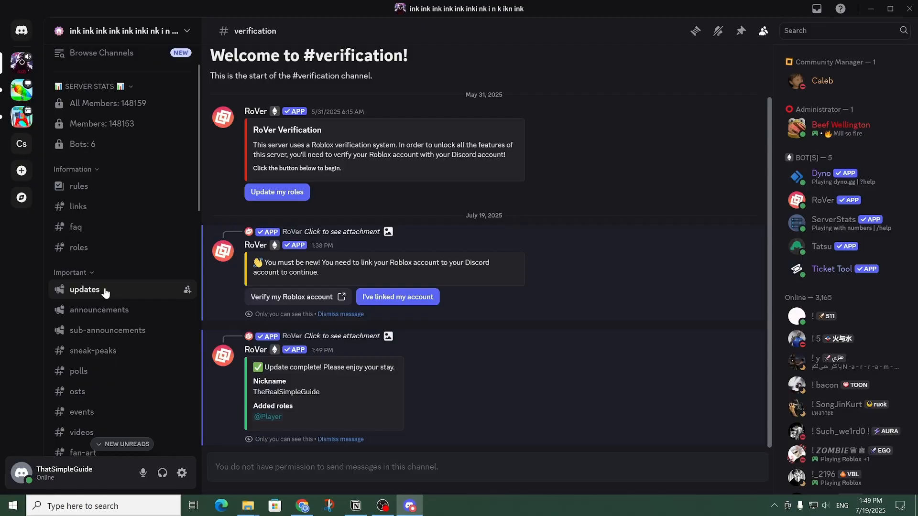
click(84, 289)
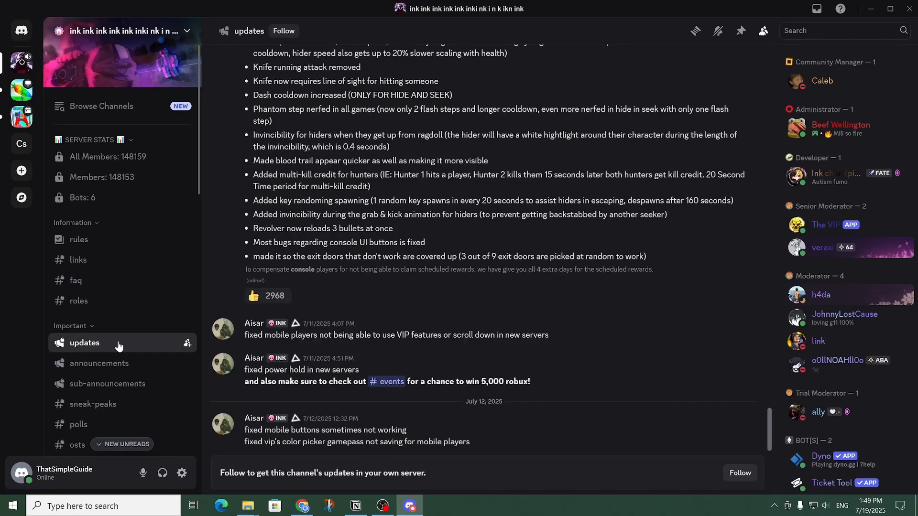